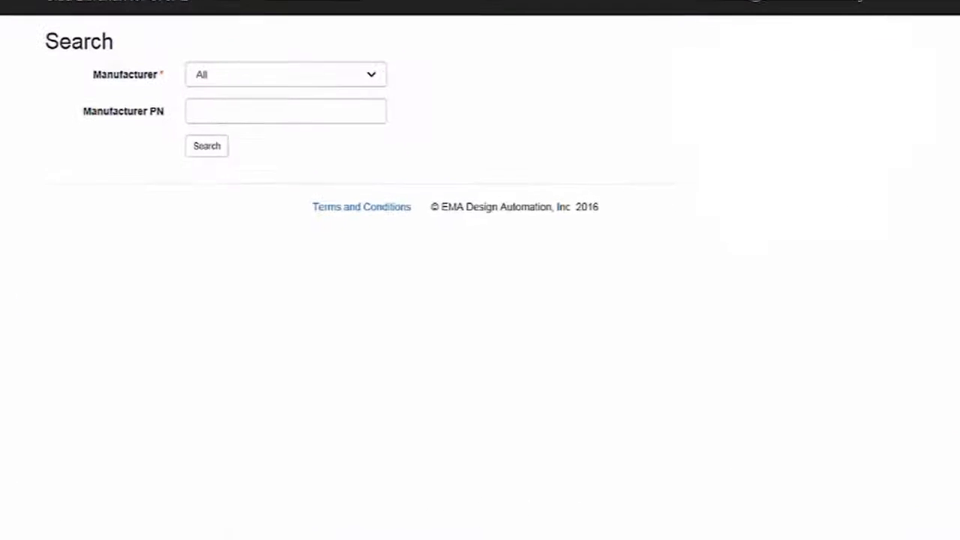
Enter 'cy7c' in the Manufacturer PN search field.
left_click(282, 107)
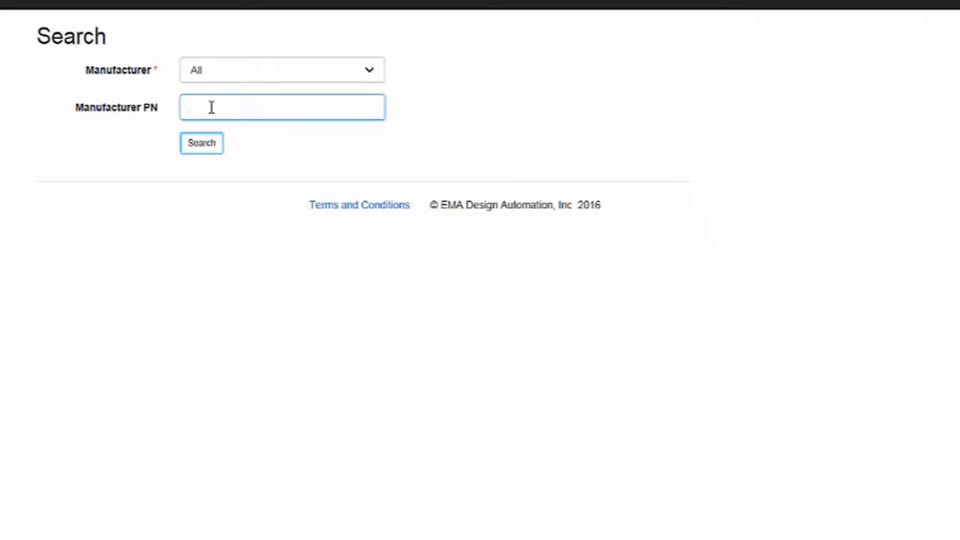
type("c")
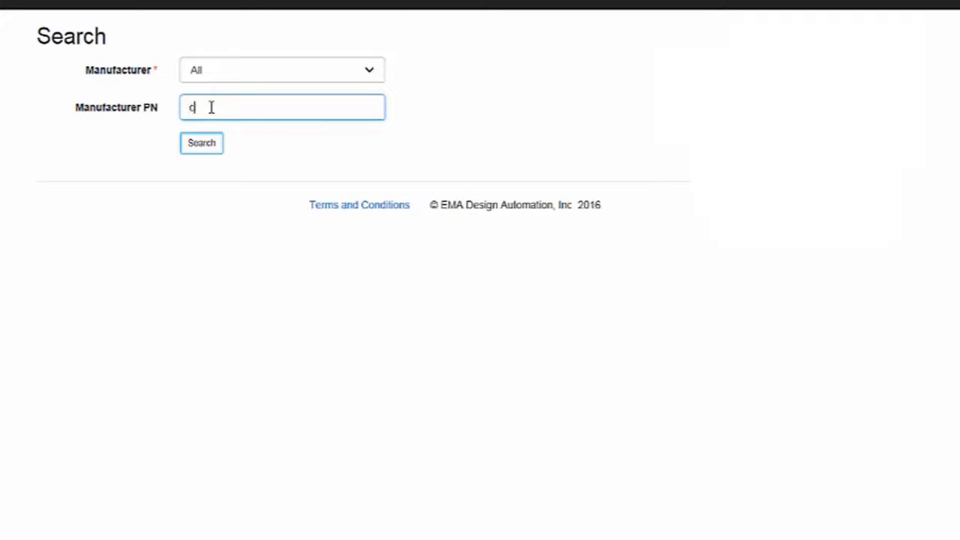
type("cy7c")
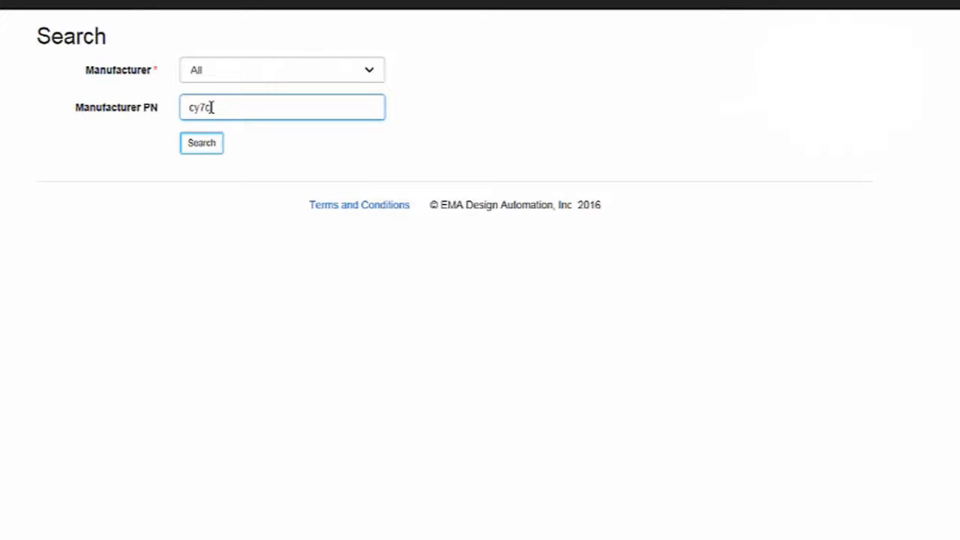
Search 'cy7c5' and preview then close the CY7C53150-20AXI schematic symbol.
left_click(201, 143)
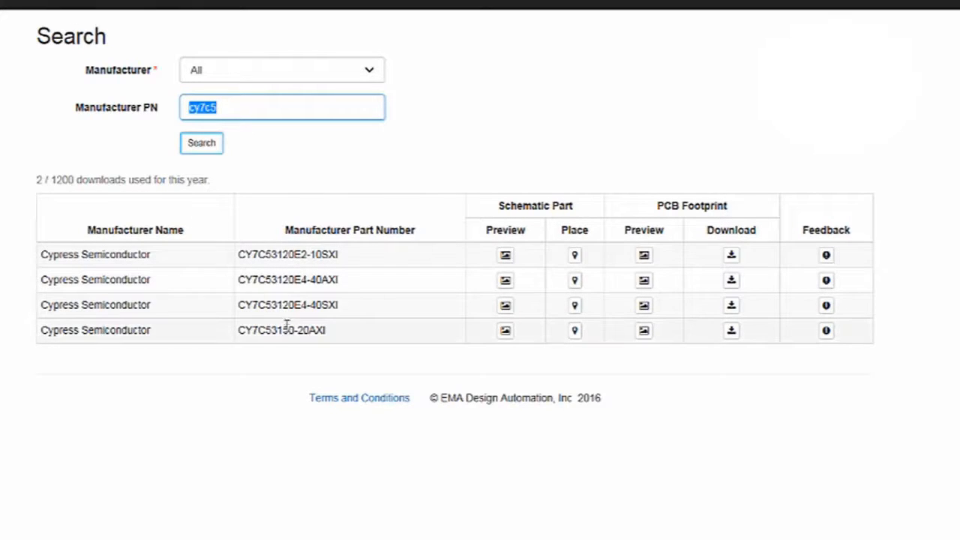
mouse_move(287, 334)
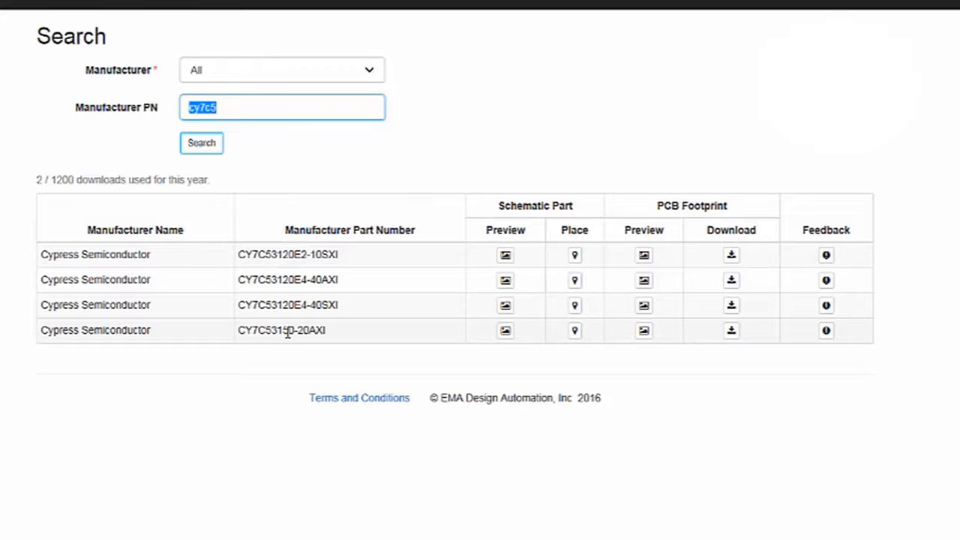
mouse_move(504, 331)
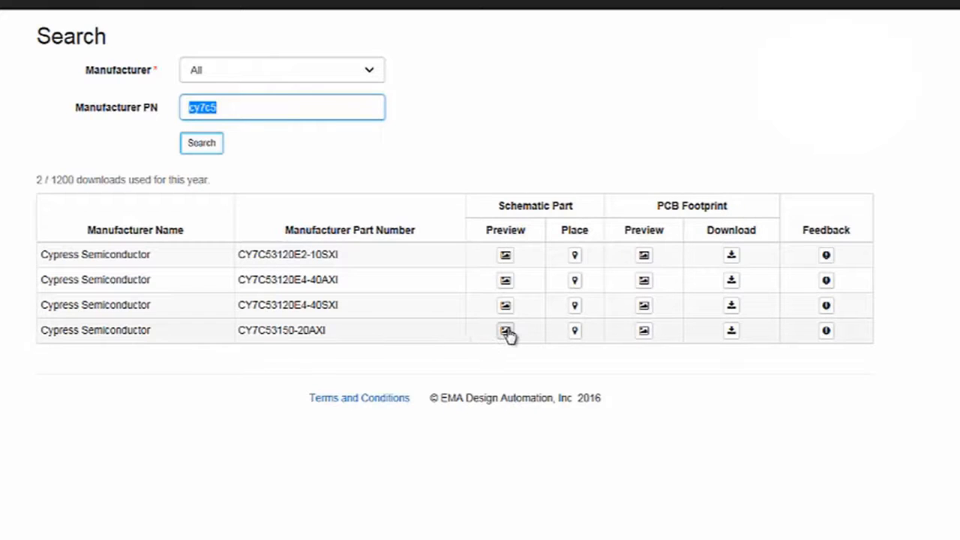
mouse_move(505, 330)
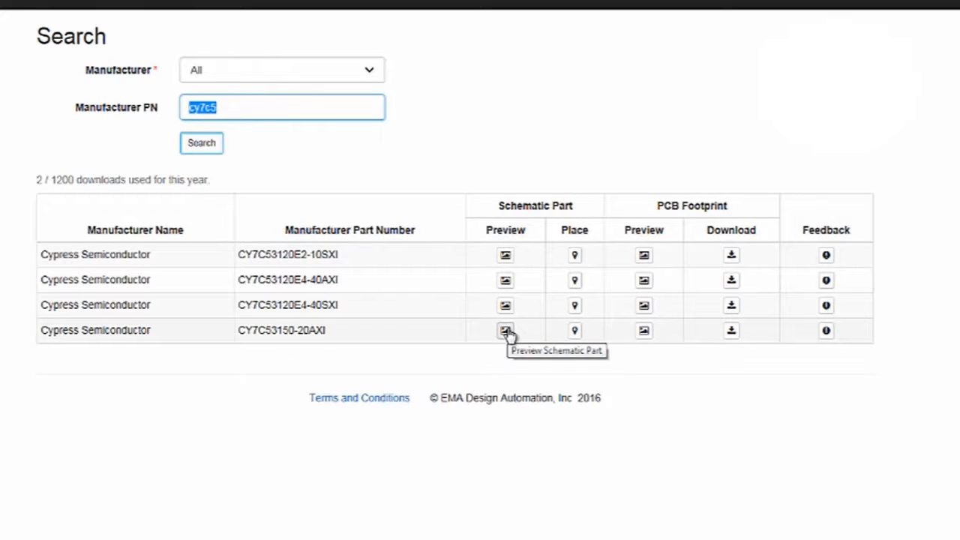
left_click(504, 330)
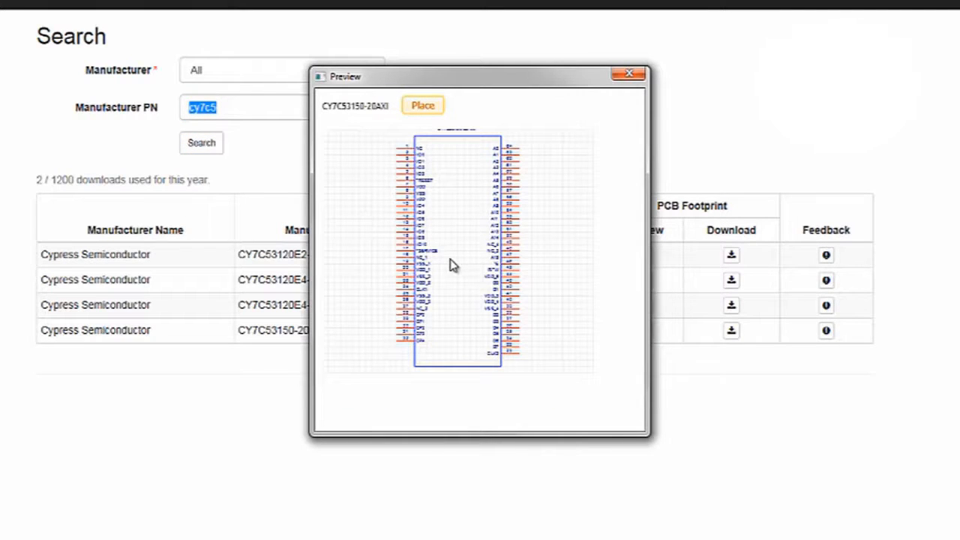
mouse_move(503, 161)
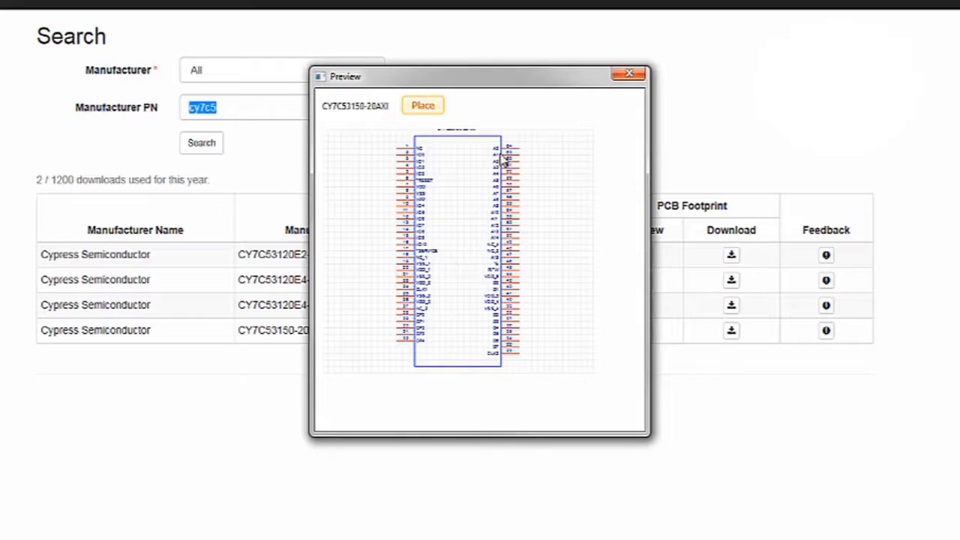
left_click(626, 72)
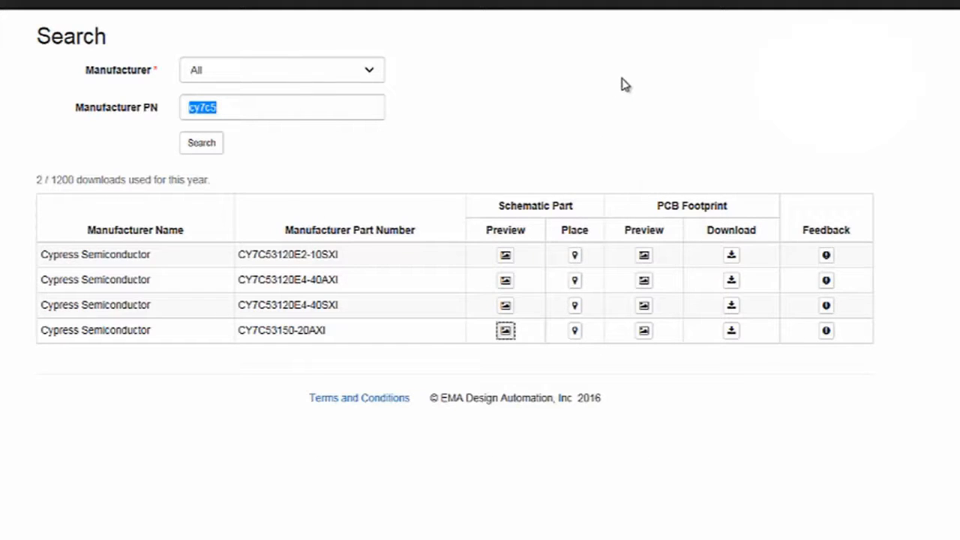
mouse_move(643, 330)
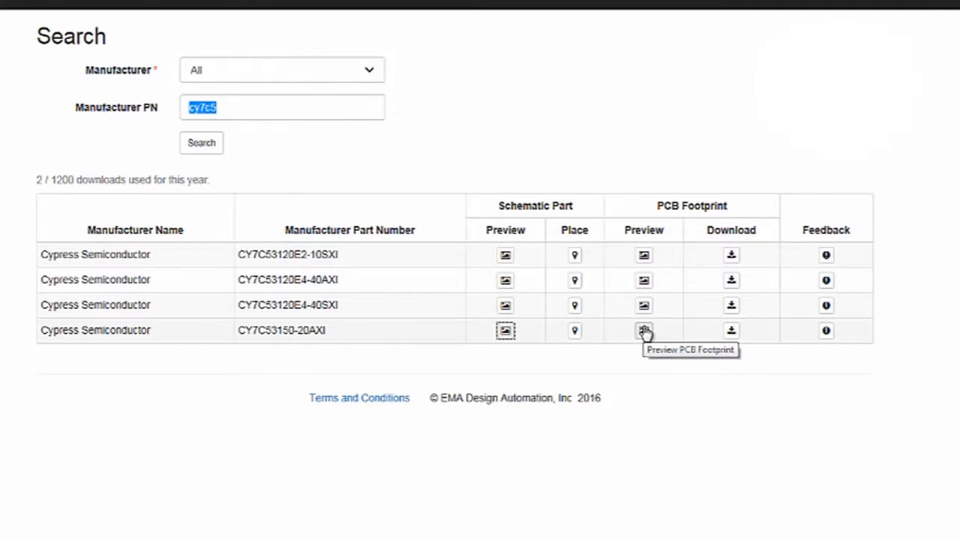
left_click(643, 330)
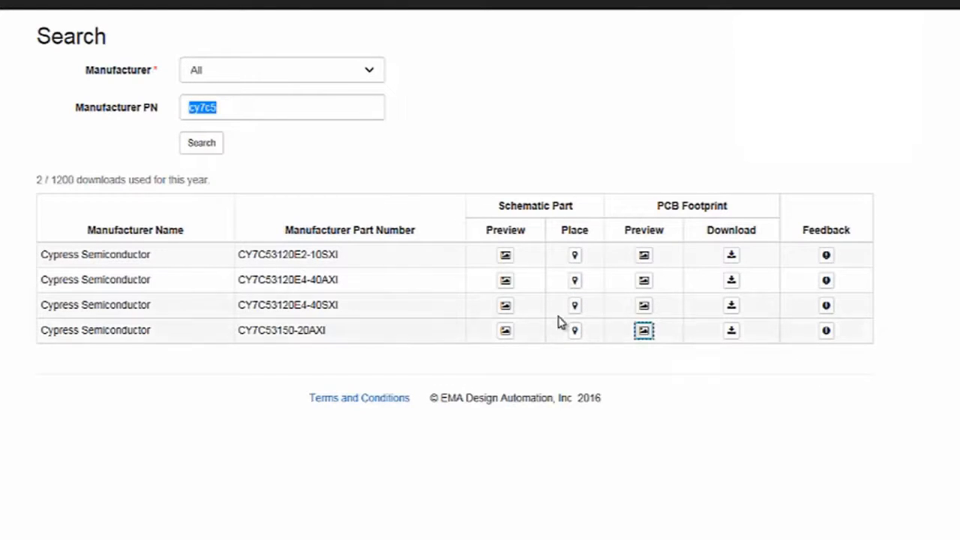
mouse_move(574, 331)
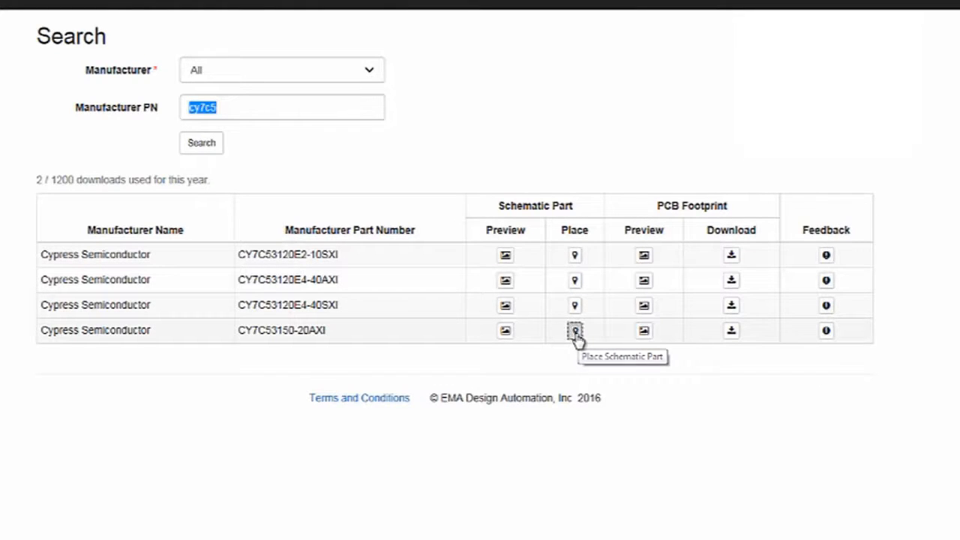
Place the CY7C53150-20AXI symbol onto the OrCAD Capture schematic as U461.
left_click(574, 330)
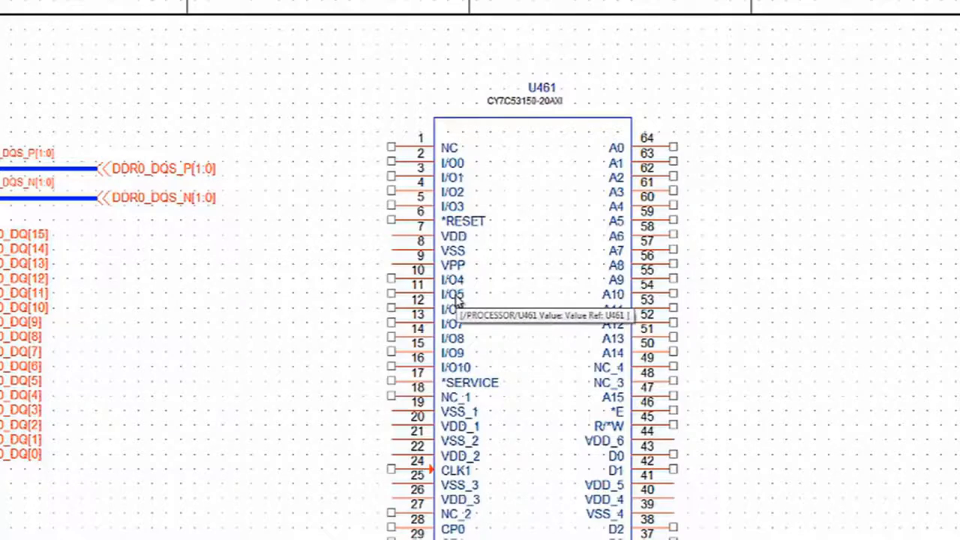
scroll("down", 3)
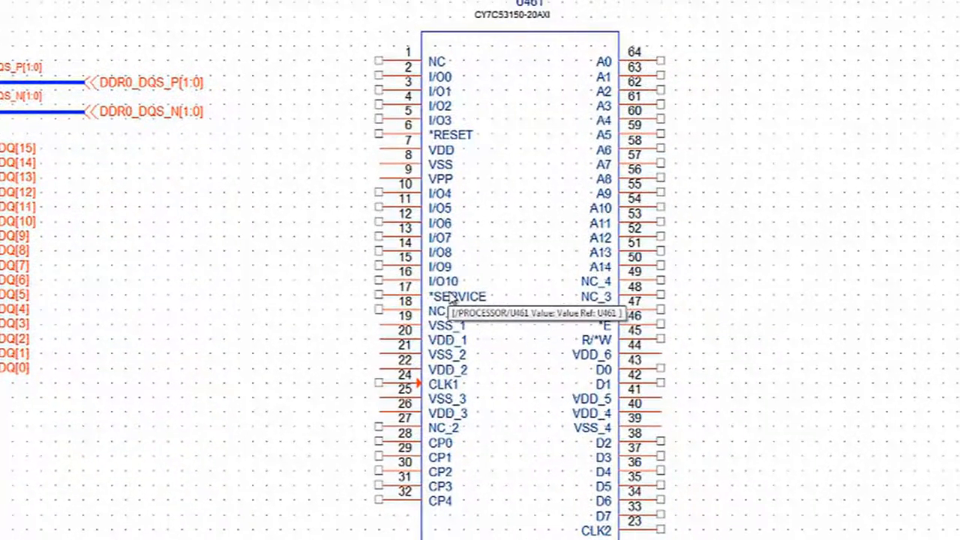